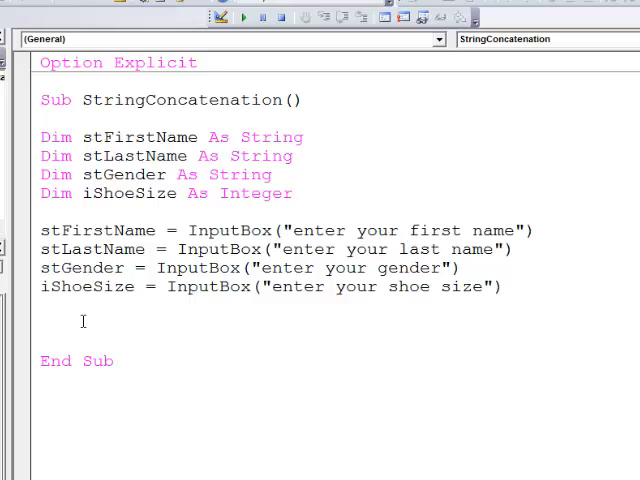
pyautogui.moveTo(240, 323)
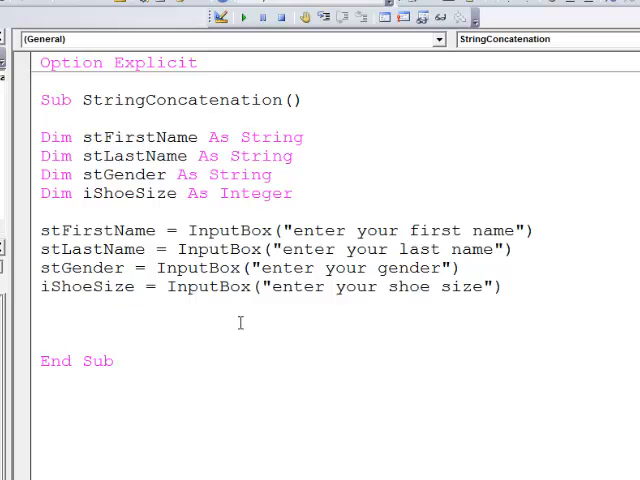
# - Add 'MsgBox stFirstName & stLastName & stGender & iShoeSize' below the InputBox lines
pyautogui.write('msgbox stf')
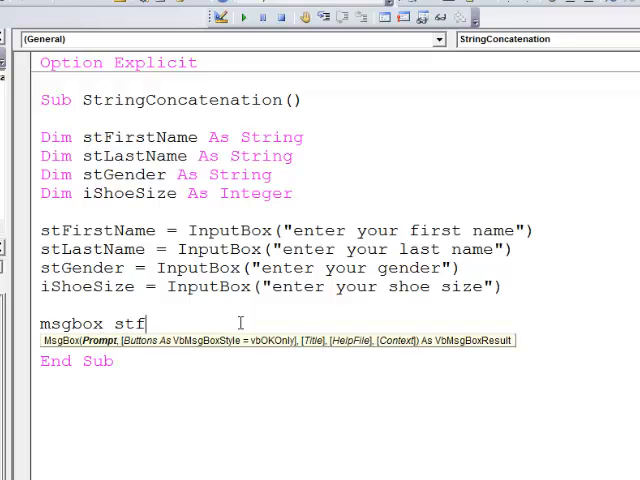
pyautogui.write('irstname')
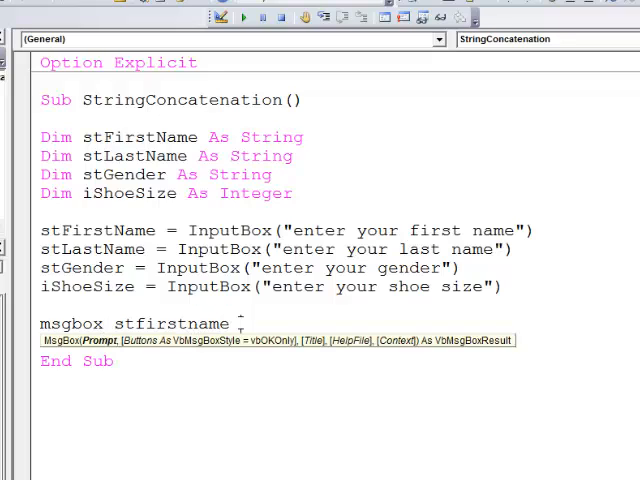
pyautogui.write('& stl')
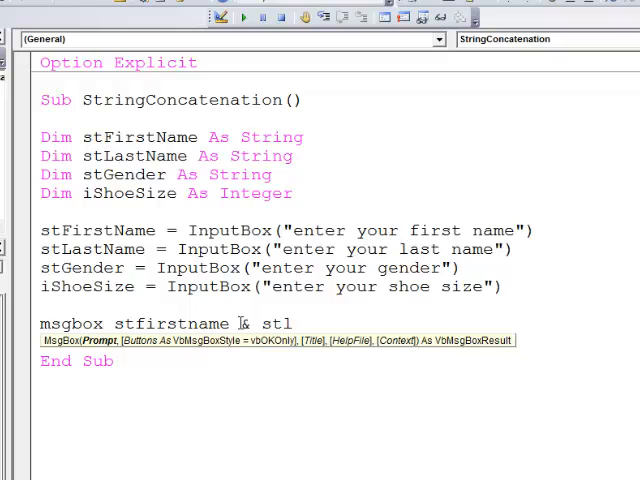
pyautogui.write('astname')
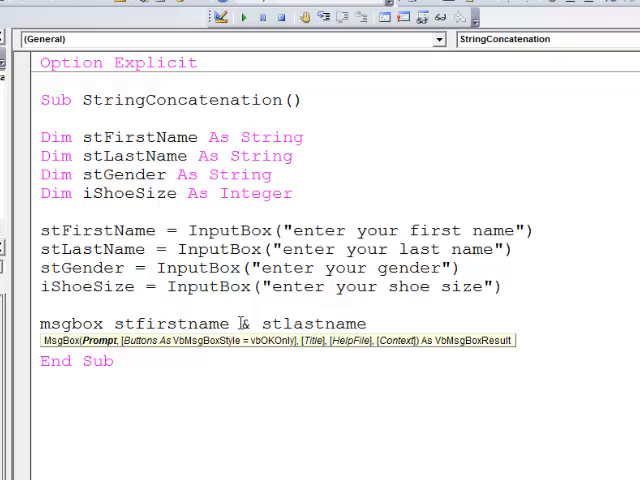
pyautogui.write('& st')
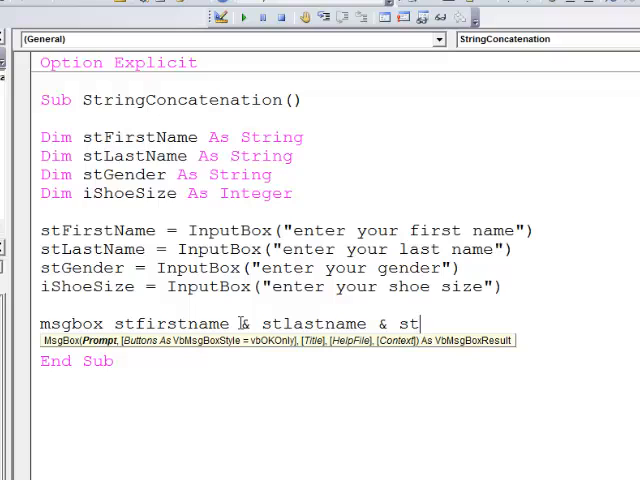
pyautogui.write('gender')
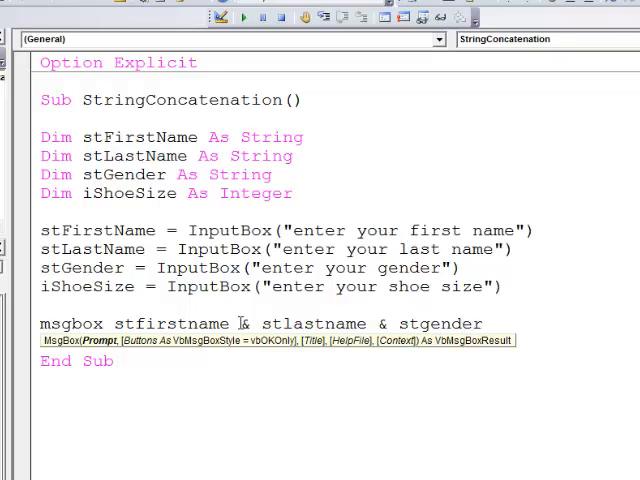
pyautogui.write('& i')
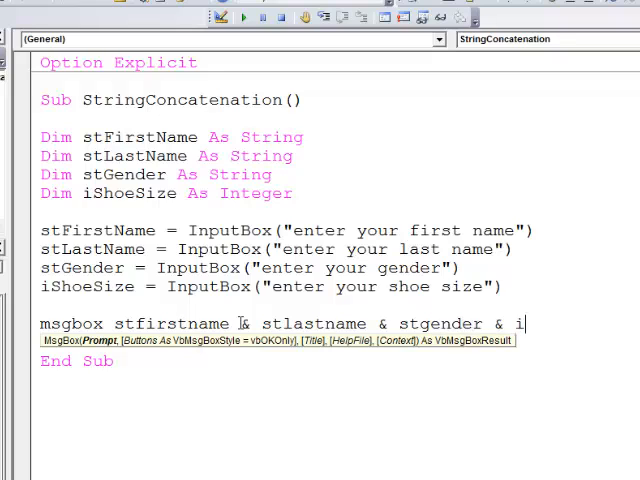
pyautogui.write('shoesiz')
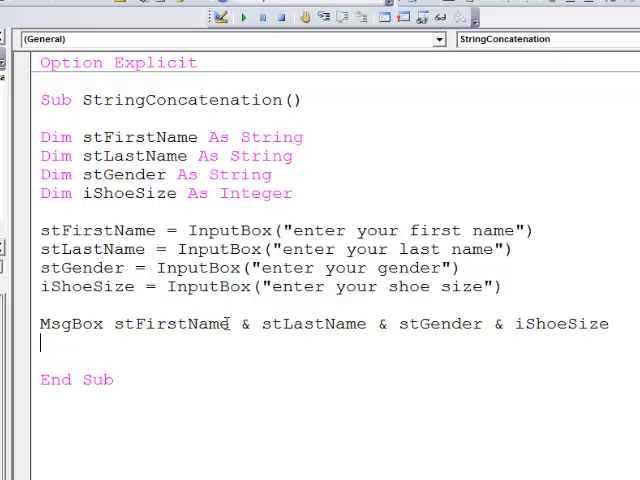
pyautogui.doubleClick(243, 323)
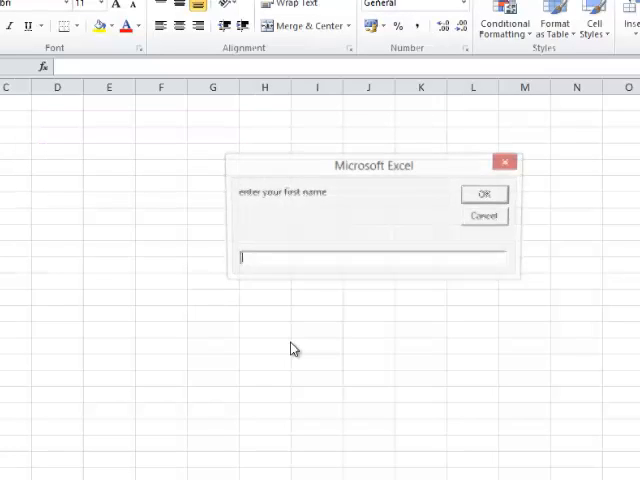
# - Answer the prompts, starting with first name Kevin, to see 'kevindrummmale7'
pyautogui.write('Kevin')
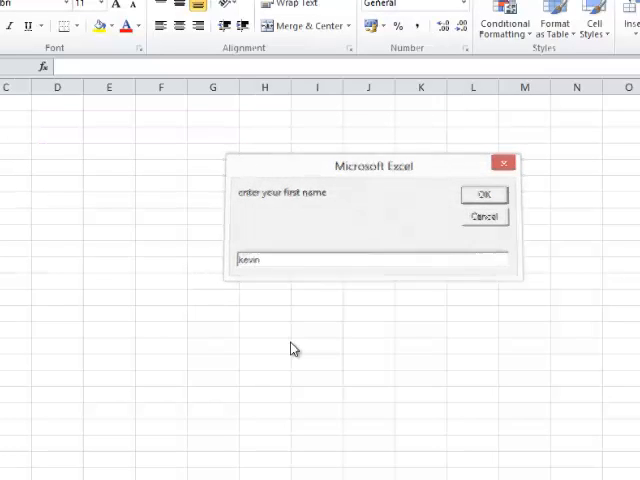
pyautogui.click(484, 194)
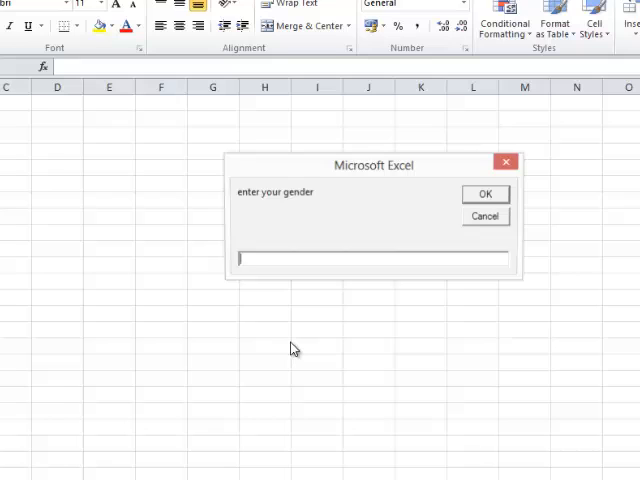
pyautogui.click(485, 193)
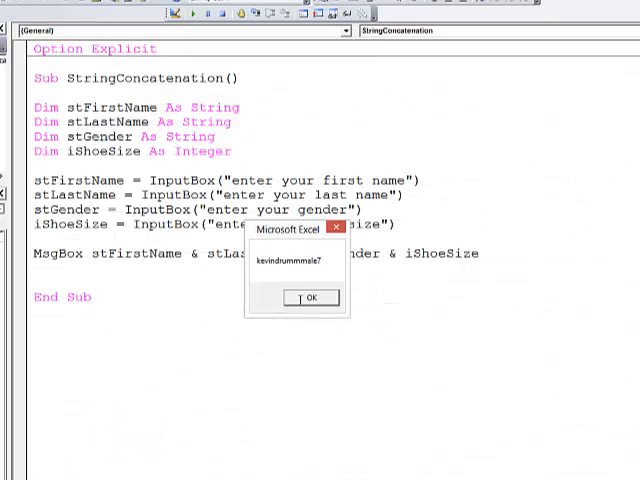
# - Dismiss the message and insert & " " between the variables in the MsgBox line
pyautogui.click(310, 297)
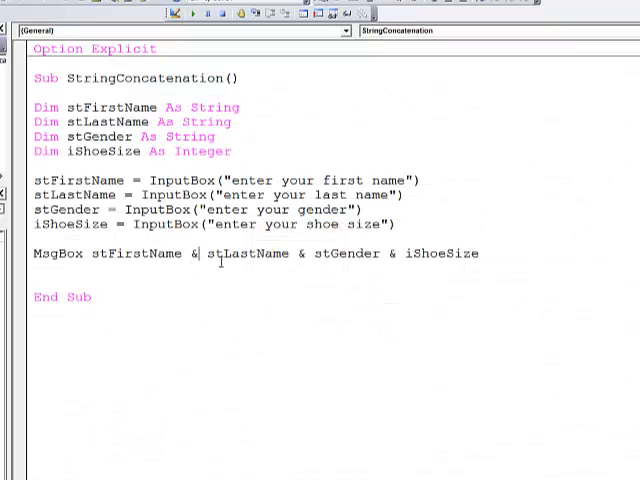
pyautogui.write('"  "')
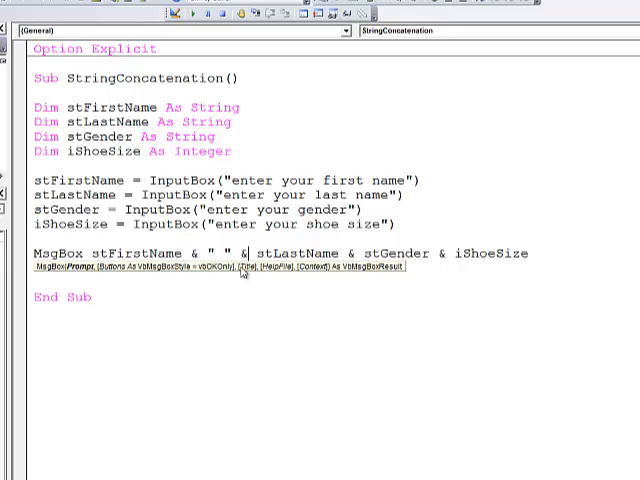
pyautogui.moveTo(368, 286)
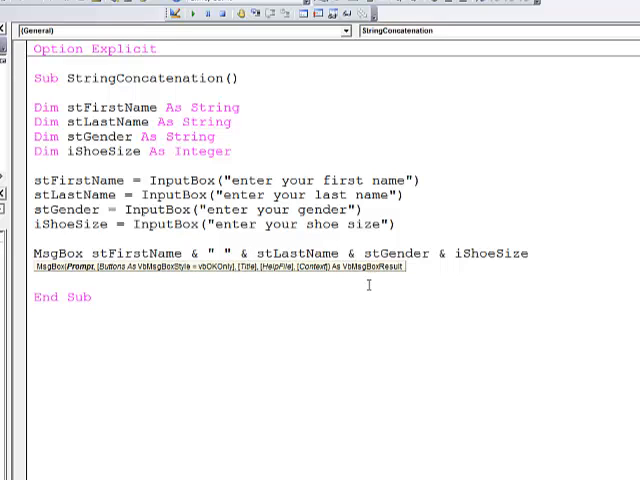
pyautogui.write('& " "')
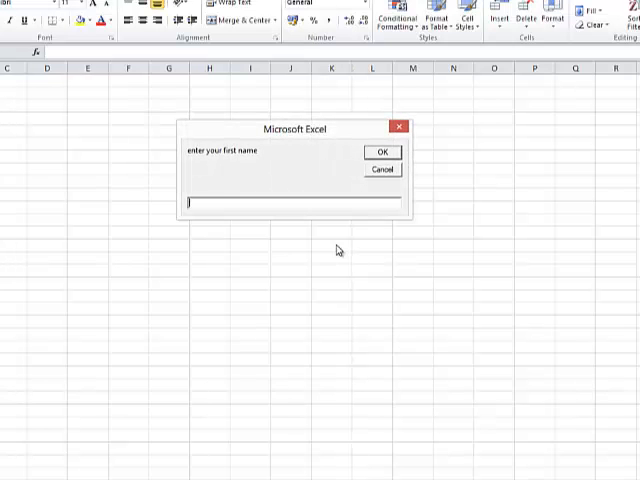
pyautogui.click(381, 152)
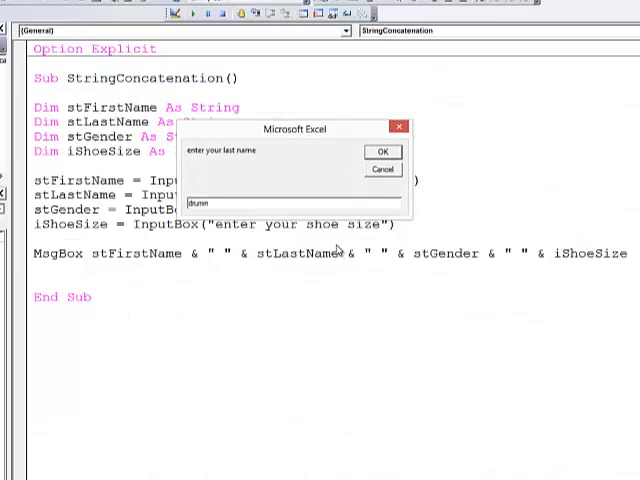
pyautogui.click(381, 152)
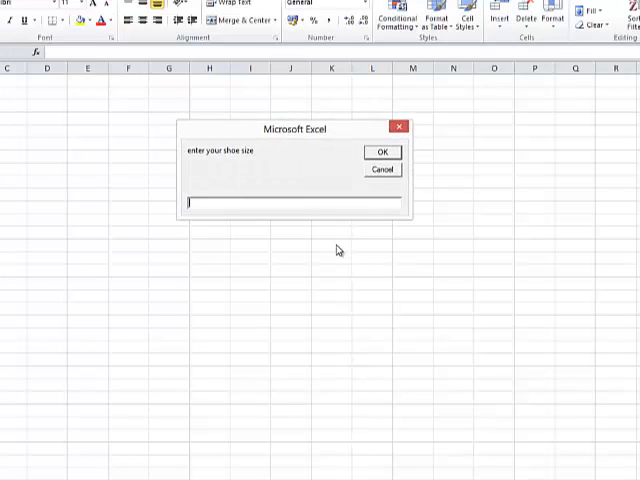
pyautogui.click(379, 152)
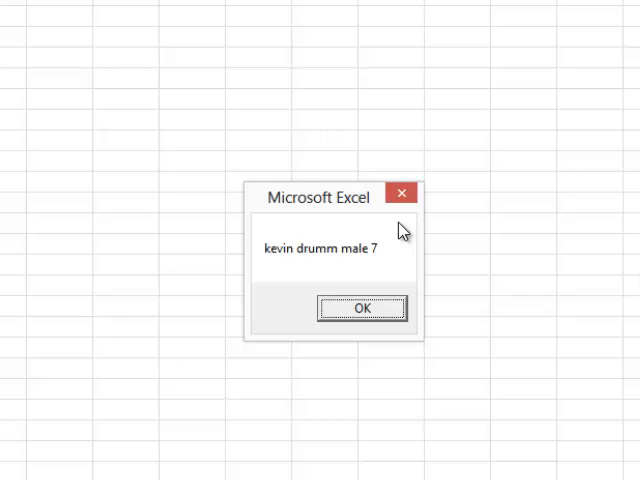
pyautogui.click(362, 307)
pyautogui.write('kev')
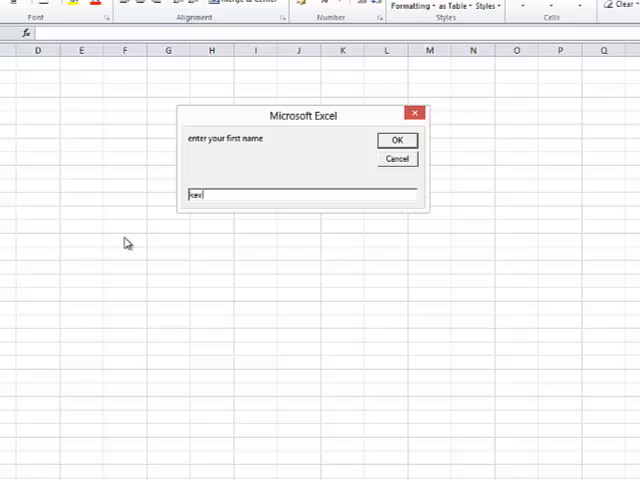
pyautogui.click(396, 139)
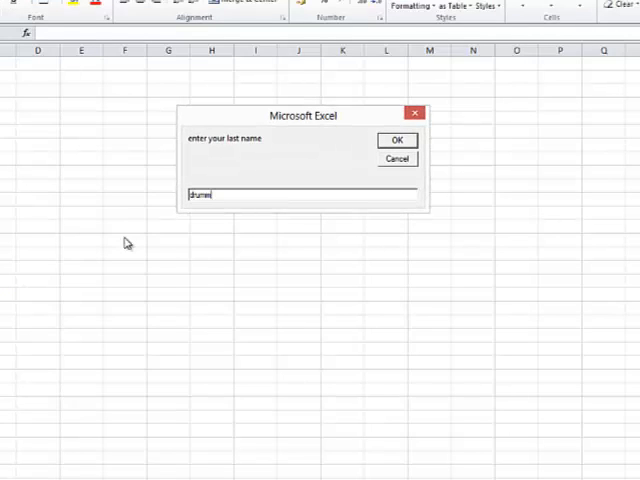
pyautogui.click(396, 140)
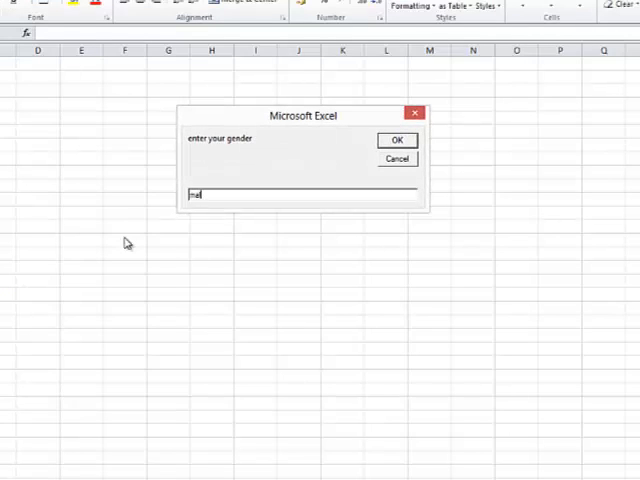
pyautogui.click(396, 140)
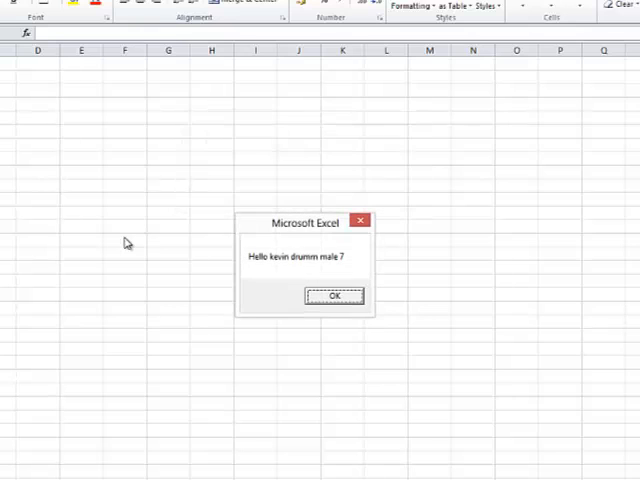
pyautogui.moveTo(125, 238)
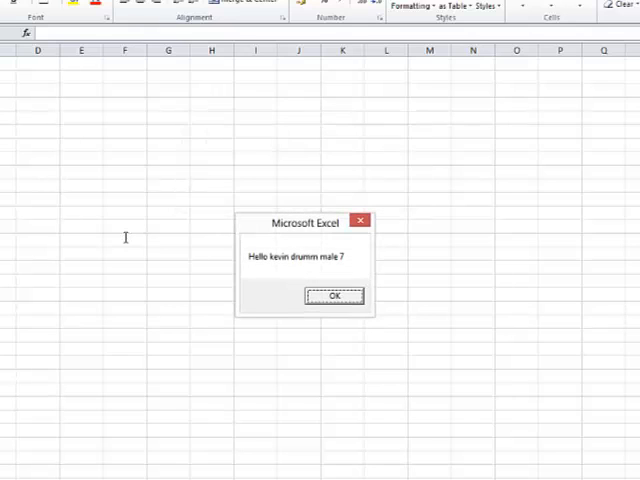
pyautogui.click(335, 295)
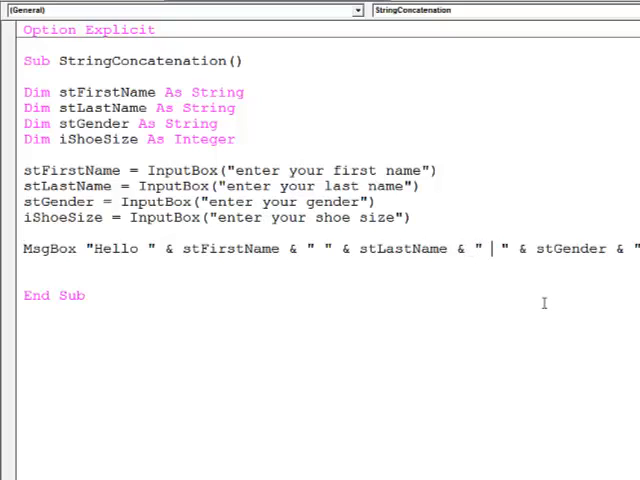
# - Add the 'you are a' and 'and your feet are size' wording to the MsgBox line
pyautogui.write('you are a')
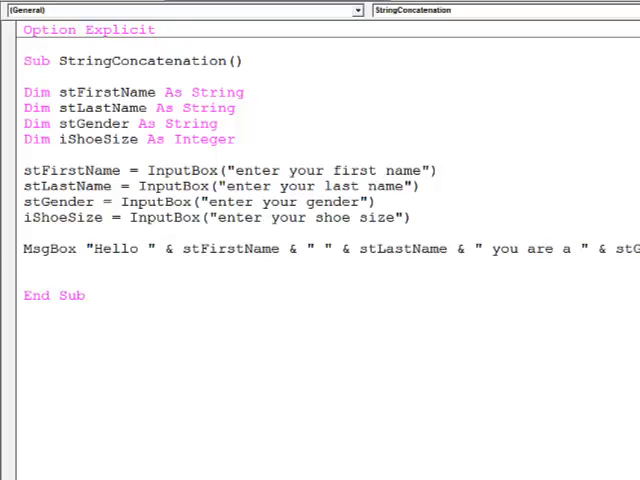
pyautogui.hscroll(3)
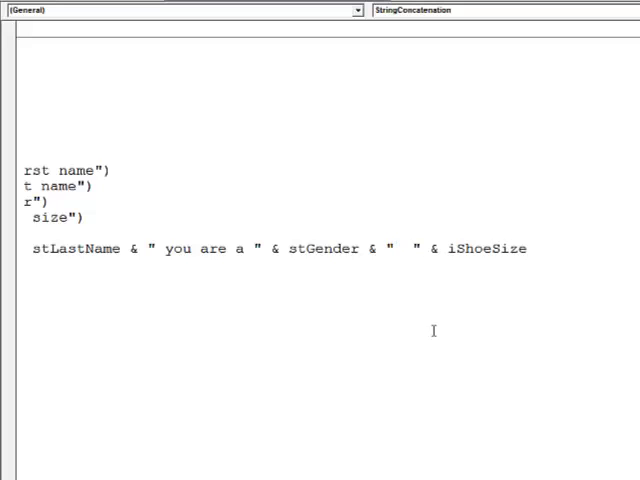
pyautogui.write('and your')
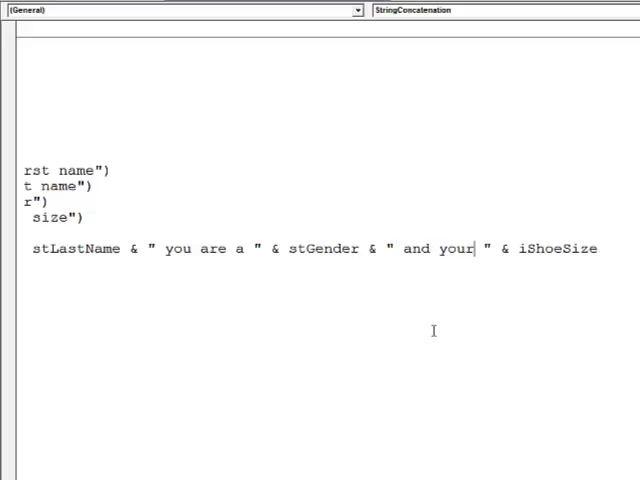
pyautogui.write('feet a')
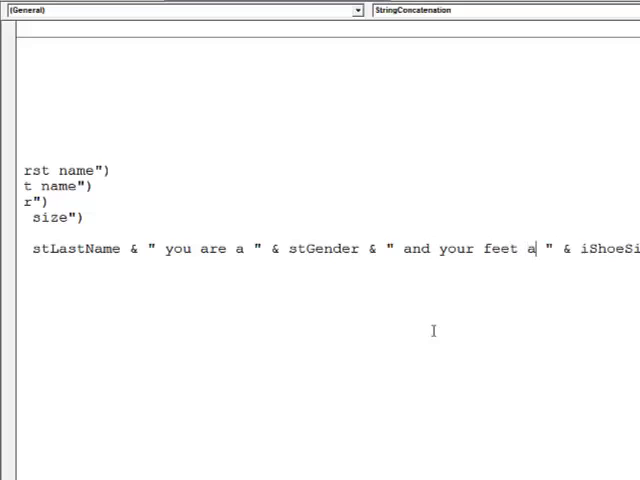
pyautogui.write('re si')
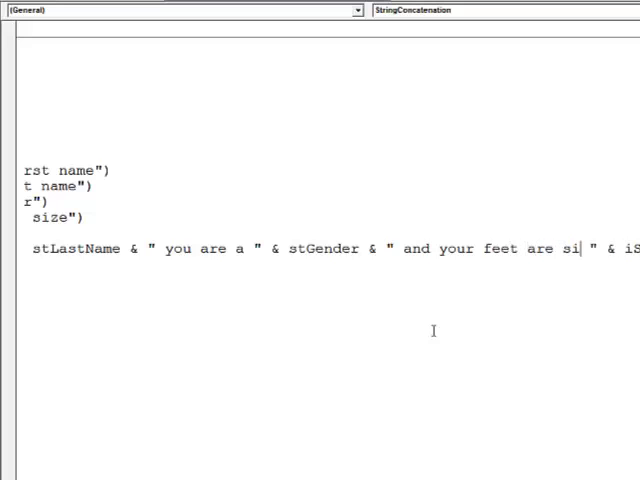
pyautogui.write('ze')
pyautogui.write('kevin')
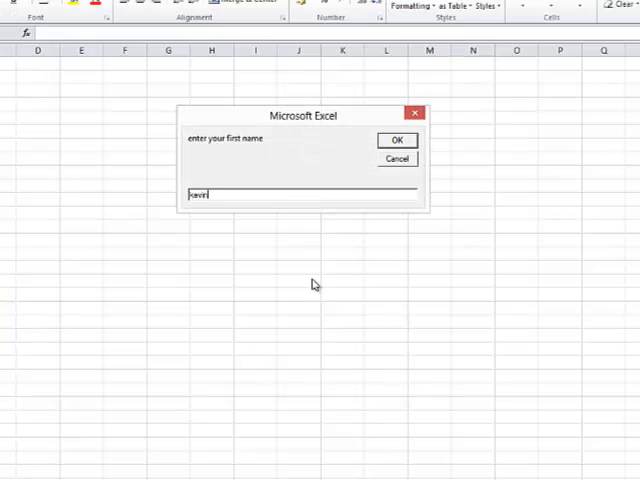
# - Confirm the first name, gender and shoe size, then close the one-line greeting
pyautogui.click(396, 140)
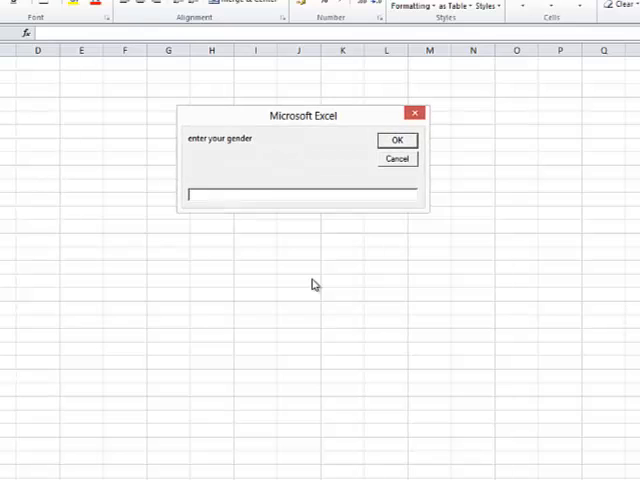
pyautogui.click(396, 140)
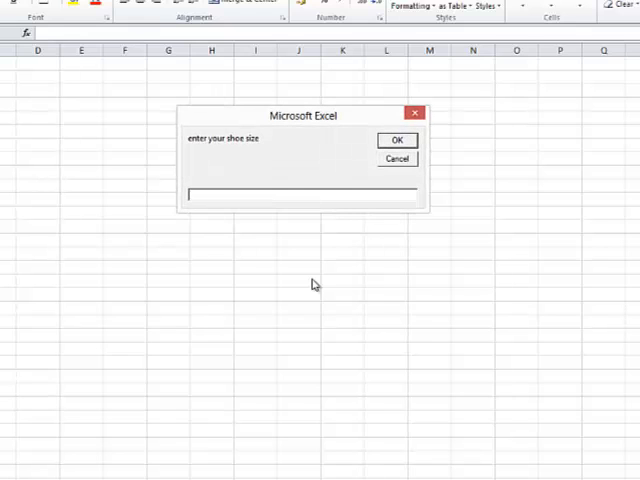
pyautogui.click(396, 139)
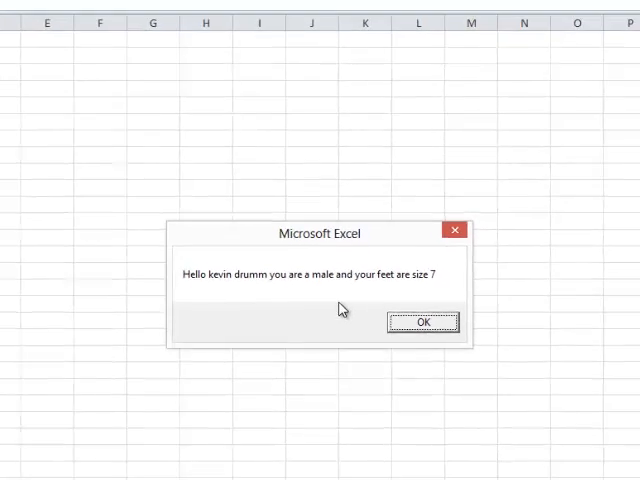
pyautogui.click(422, 322)
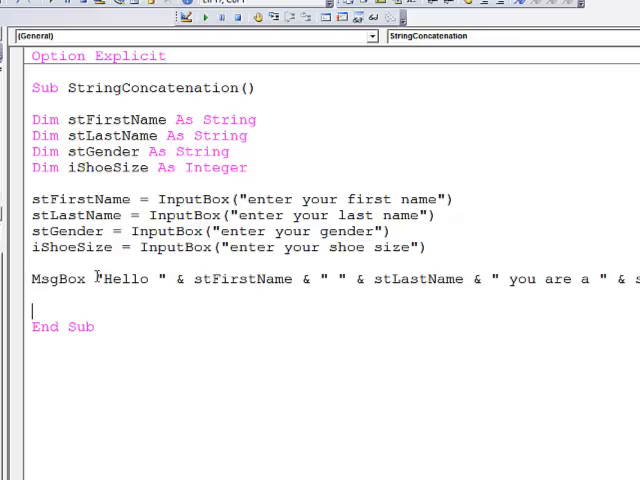
pyautogui.doubleClick(126, 279)
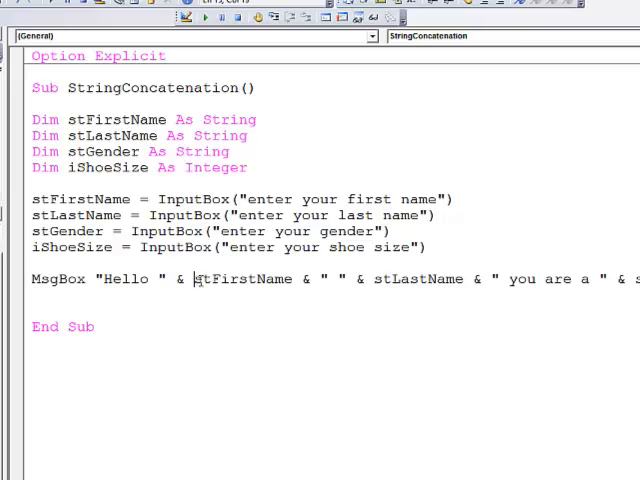
pyautogui.doubleClick(238, 279)
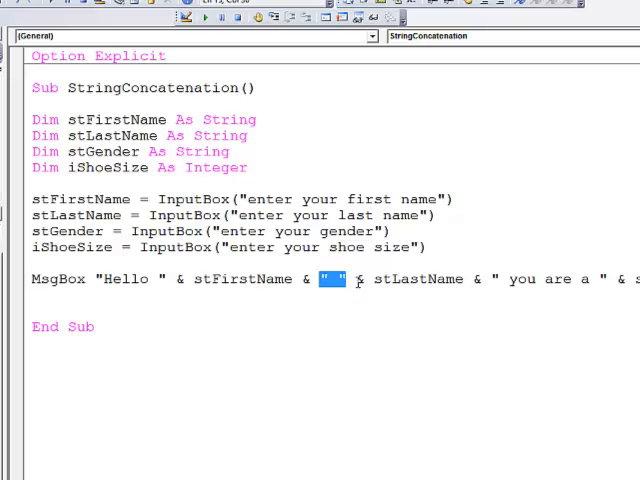
pyautogui.doubleClick(395, 279)
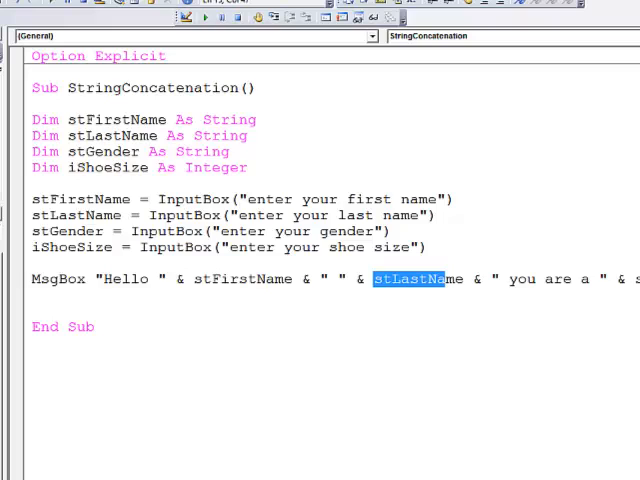
pyautogui.hscroll(3)
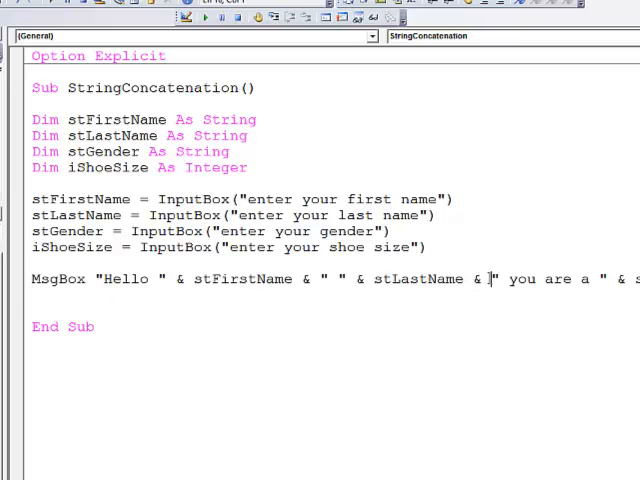
# - Insert 'vbNewLine &' after stLastName in the MsgBox statement
pyautogui.write('vb')
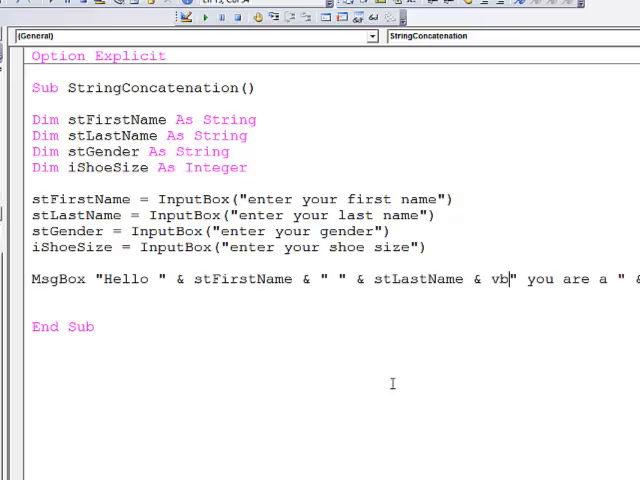
pyautogui.write('newline')
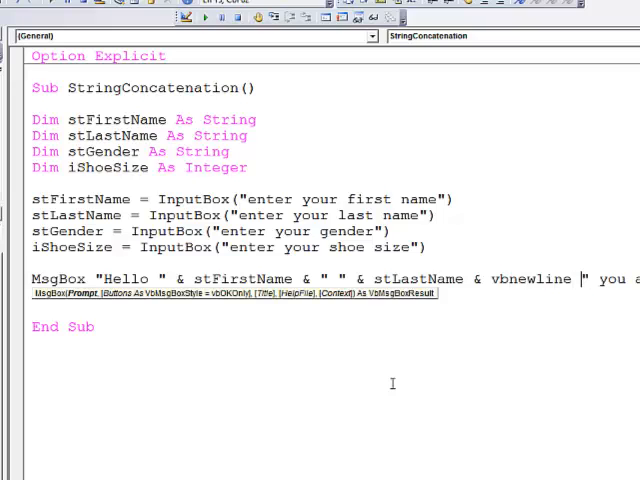
pyautogui.write('&')
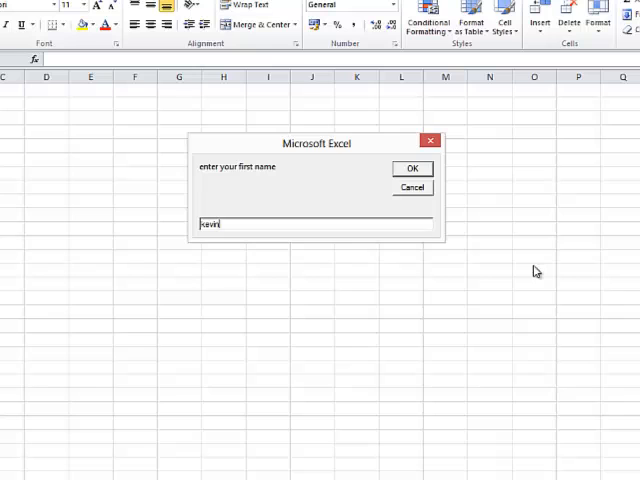
# - Confirm the first name, gender and shoe size, then close the two-line greeting
pyautogui.click(411, 168)
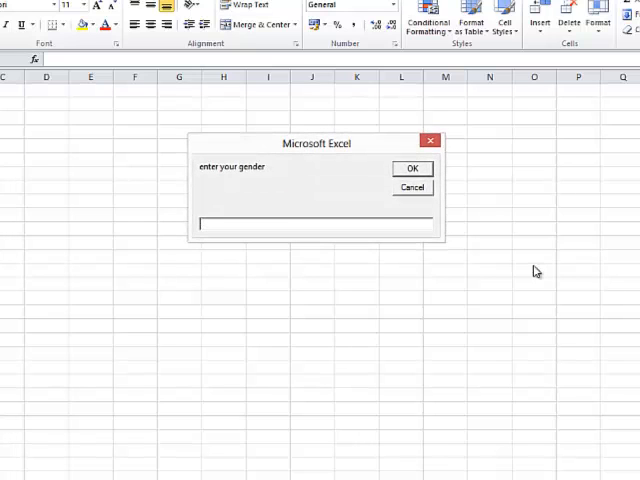
pyautogui.click(411, 168)
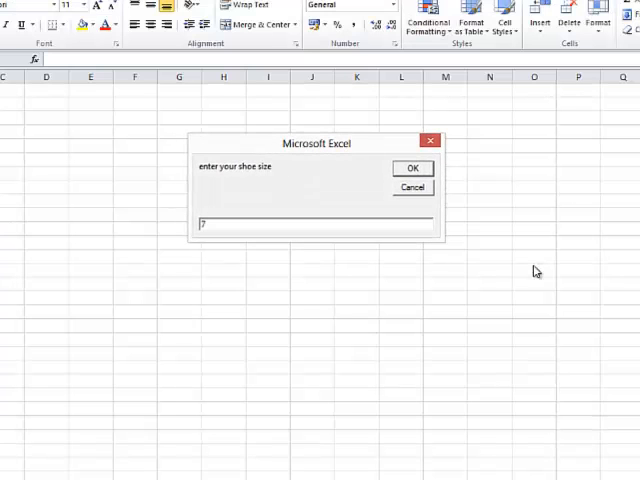
pyautogui.click(412, 167)
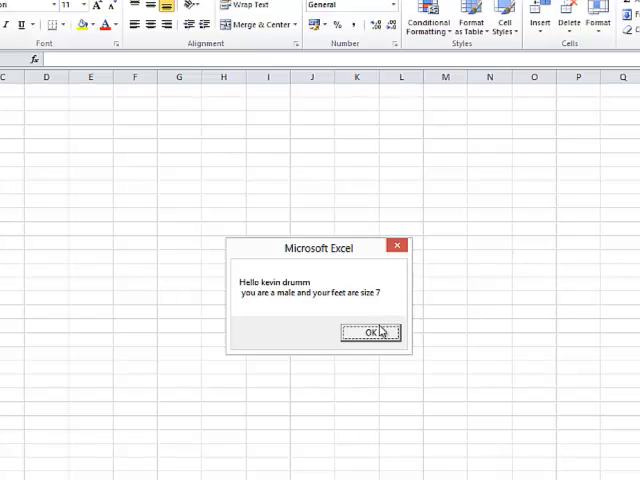
pyautogui.click(366, 332)
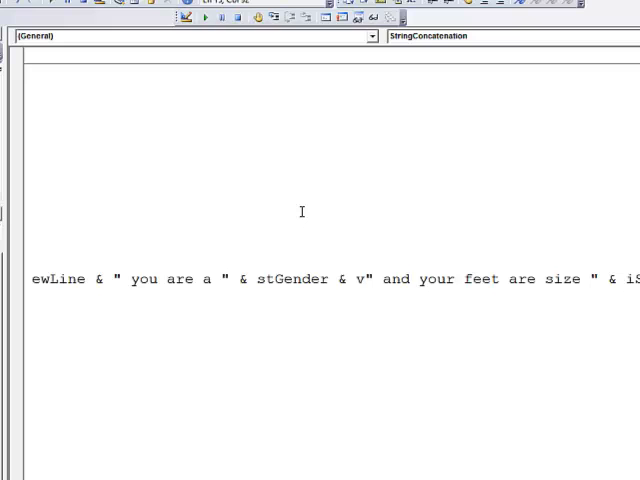
# - Insert 'vbNewLine &' after stGender, before the shoe-size string
pyautogui.write('bnewline &')
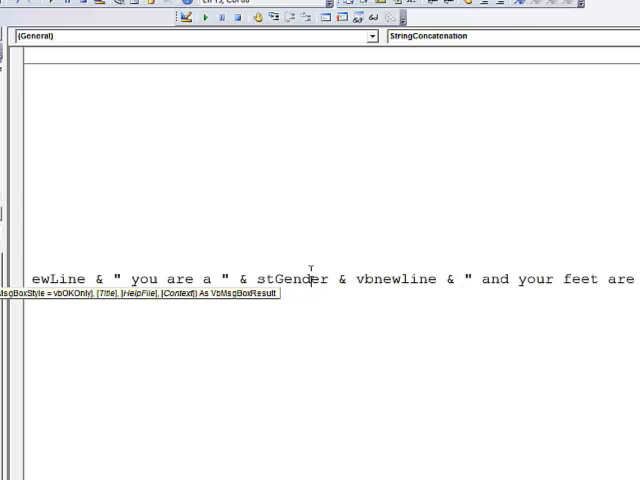
pyautogui.scroll(3)
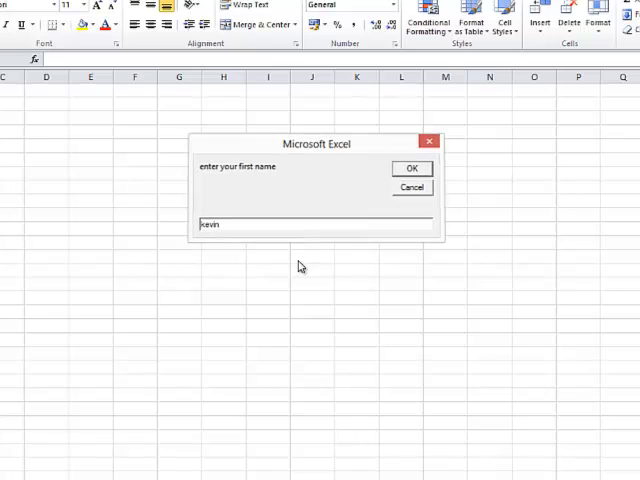
# - Confirm the first name and gender prompts, then close the three-line greeting
pyautogui.click(411, 168)
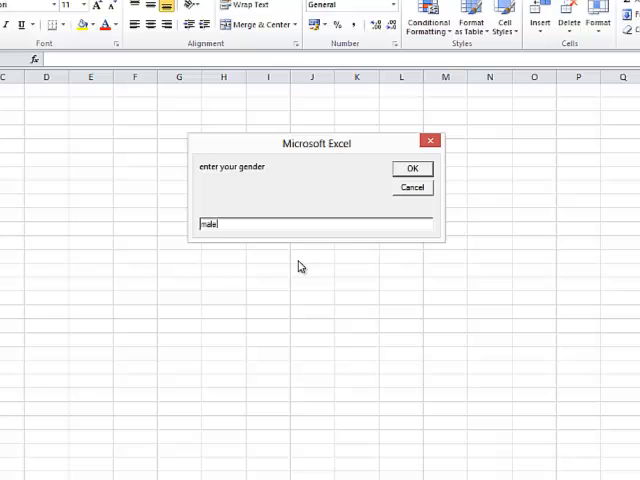
pyautogui.click(411, 168)
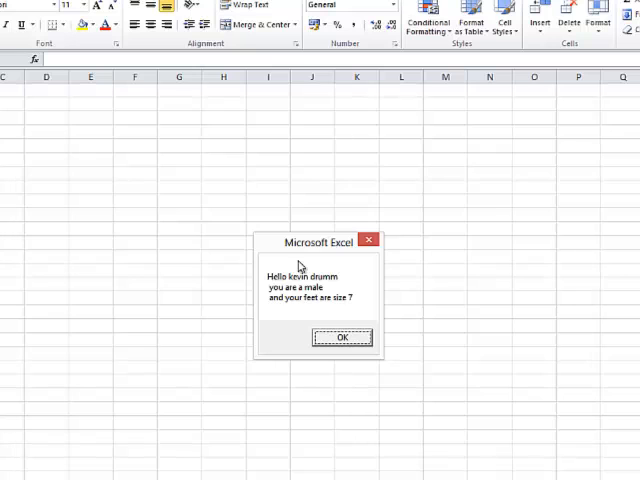
pyautogui.moveTo(299, 262)
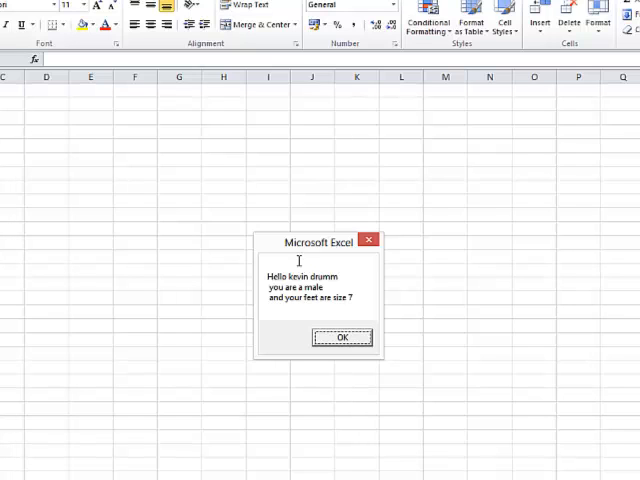
pyautogui.click(342, 337)
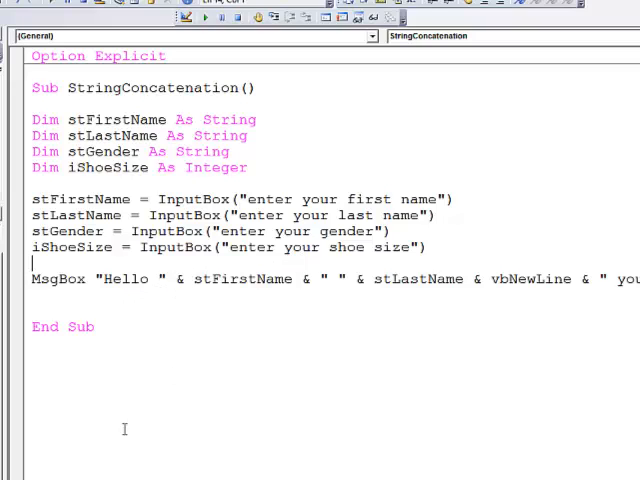
# - Split the MsgBox statement after vbNewLine with space-underscore continuations across three lines
pyautogui.hscroll(3)
pyautogui.write('_ ')
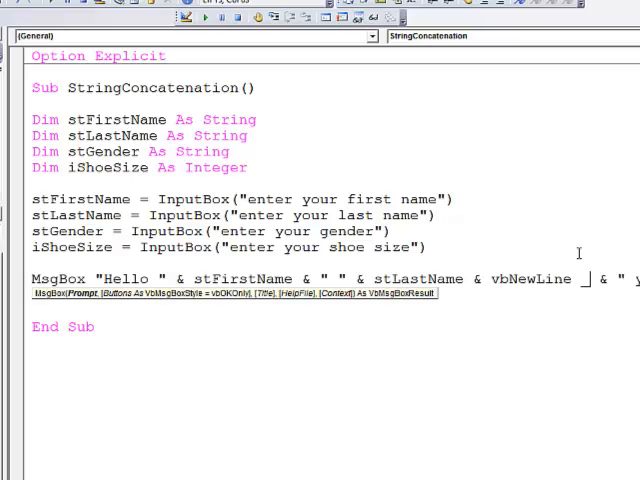
pyautogui.write('& " you are a " & stGender & vbNewLine & " and your feet are size "')
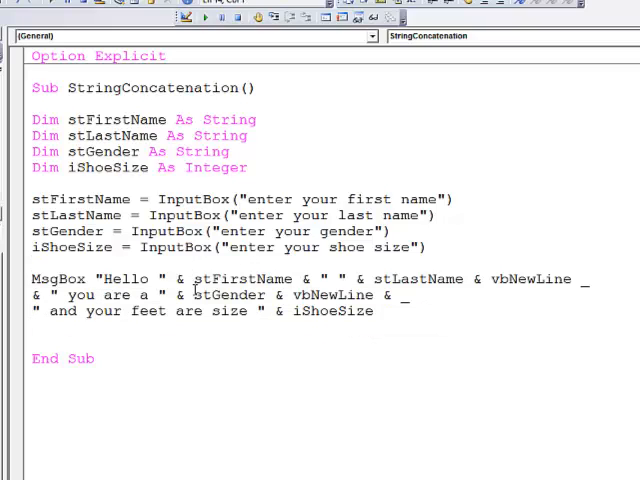
pyautogui.moveTo(188, 336)
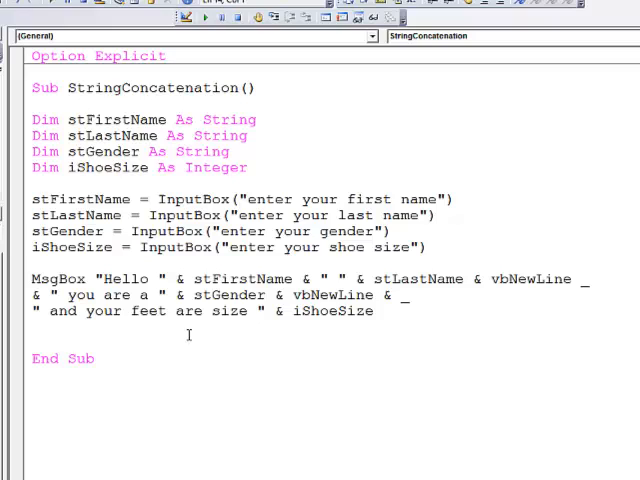
pyautogui.click(32, 263)
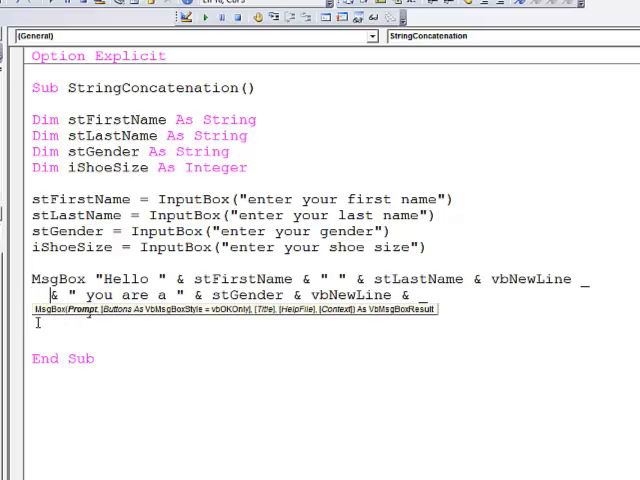
# - Retype the indented final line as ' and your feet are size " & iShoeSize'
pyautogui.write('" and your feet are size " & iShoeSize')
pyautogui.write('kev')
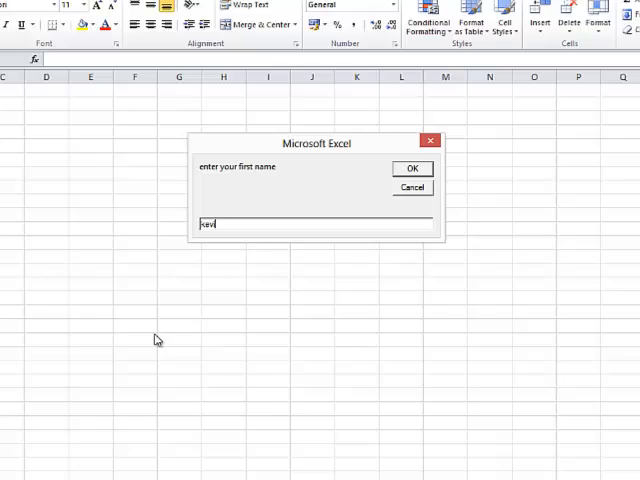
pyautogui.click(412, 168)
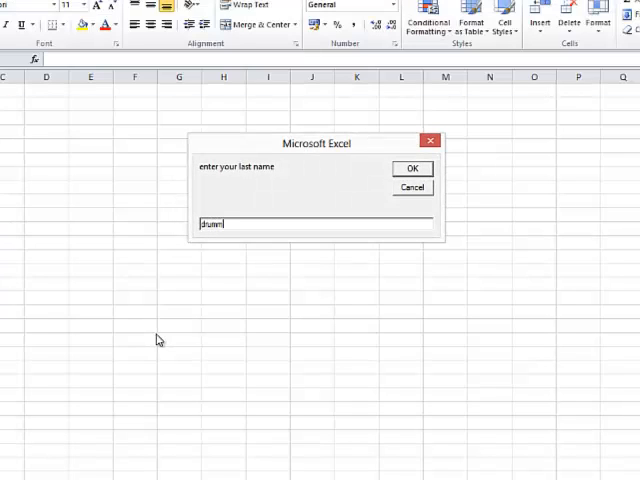
pyautogui.click(411, 168)
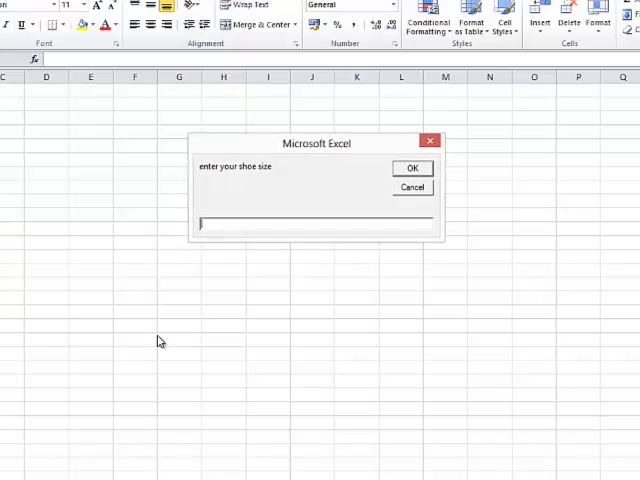
pyautogui.click(411, 168)
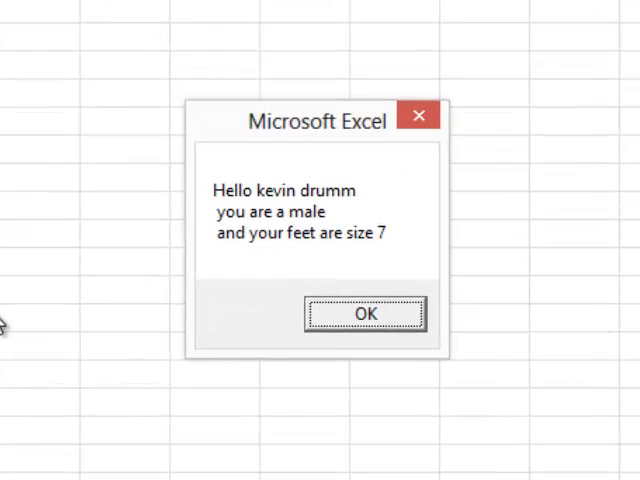